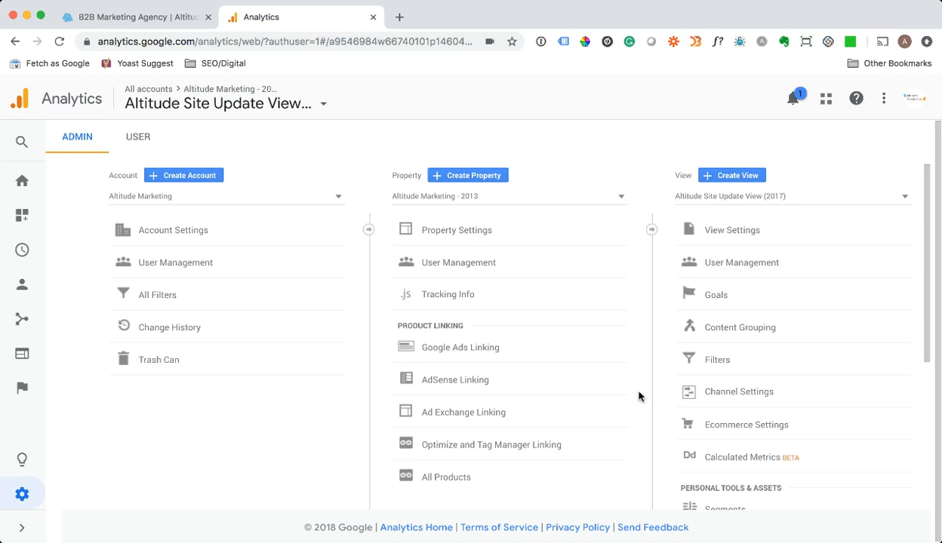
# Open View Settings for the Altitude Site Update View (2017) and scroll to Site Search Settings
pyautogui.click(732, 230)
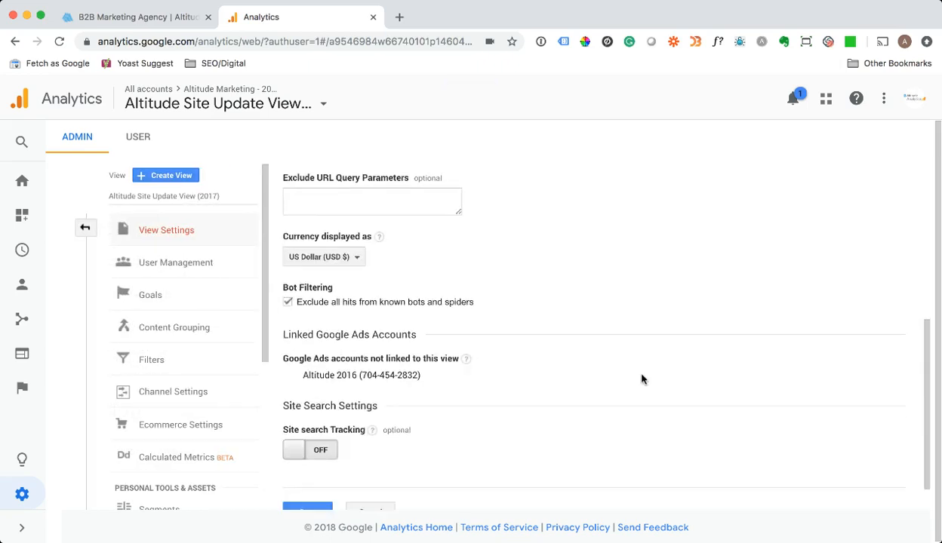
pyautogui.scroll(-3)
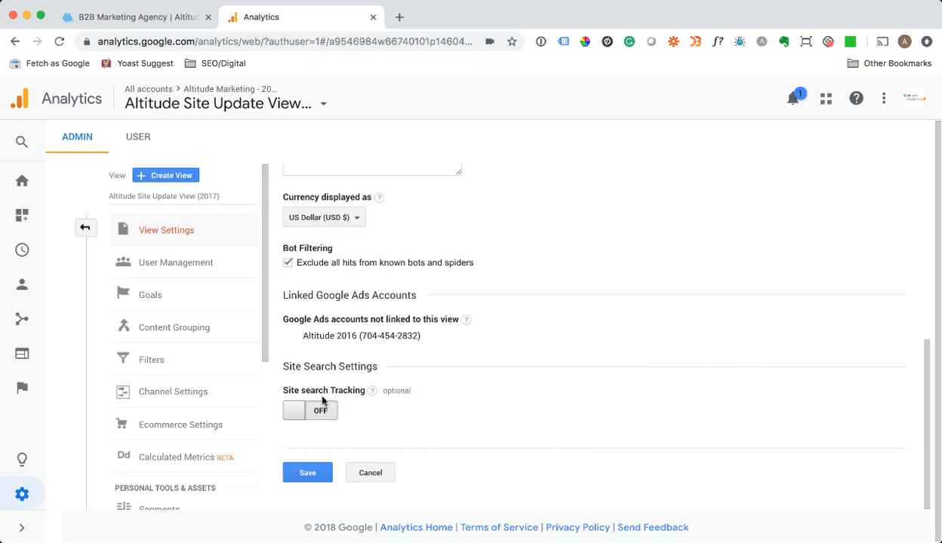
pyautogui.moveTo(316, 410)
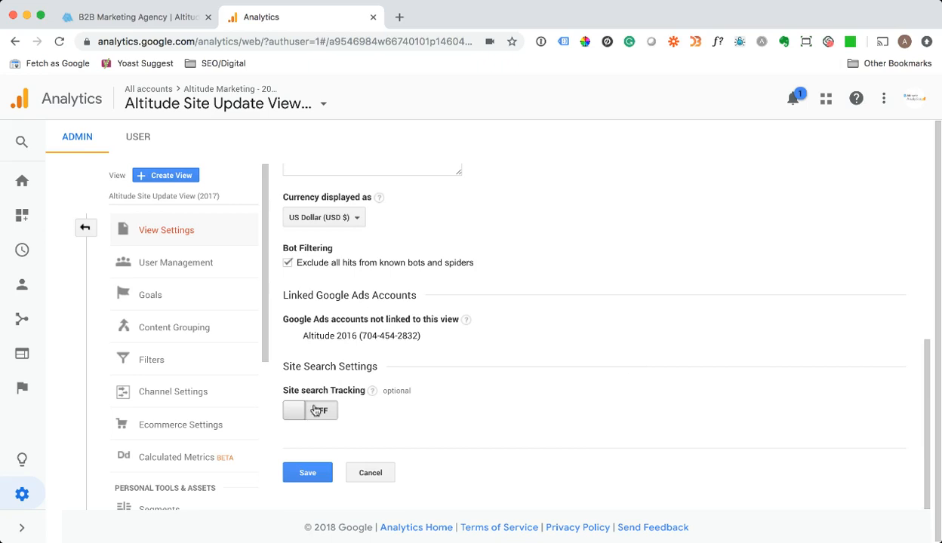
# Switch Site Search Tracking on, select the empty query parameter field, and go to the Altitude Marketing tab
pyautogui.click(310, 410)
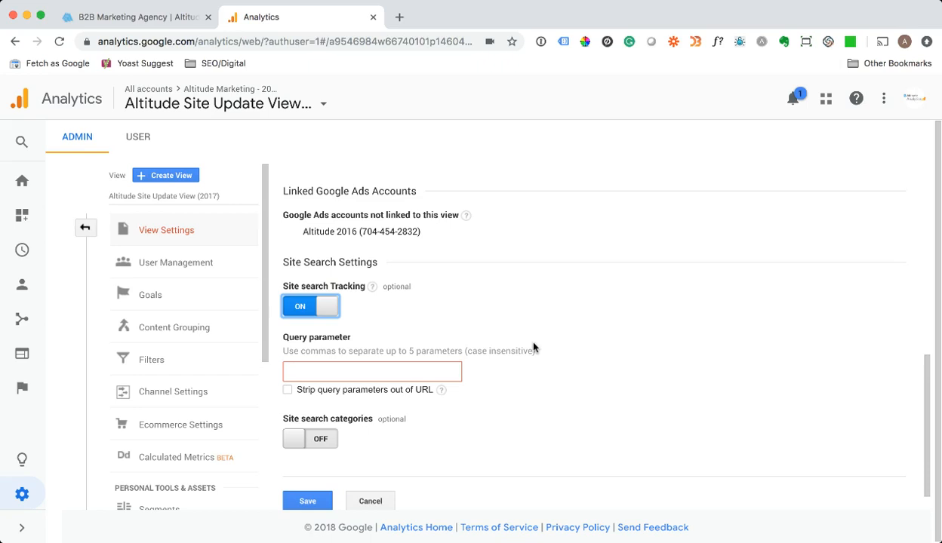
pyautogui.click(371, 370)
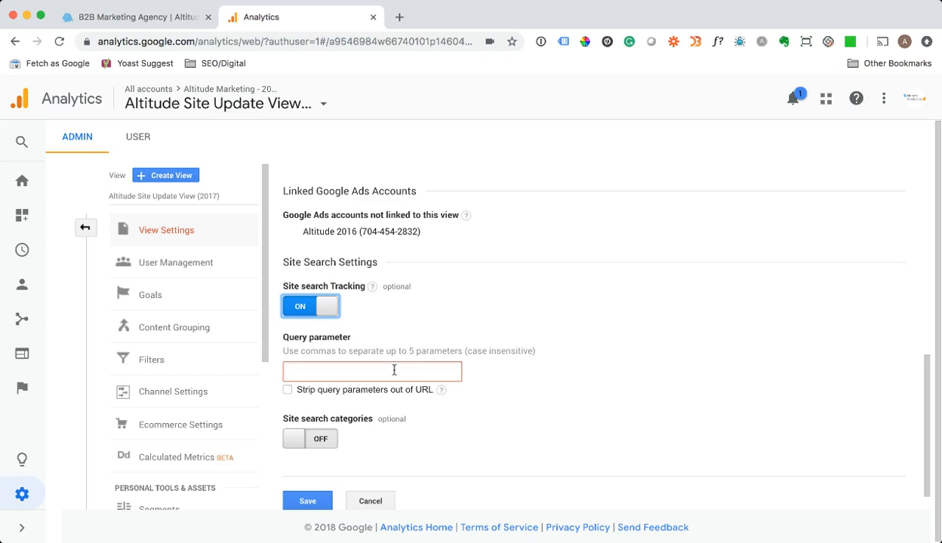
pyautogui.click(136, 17)
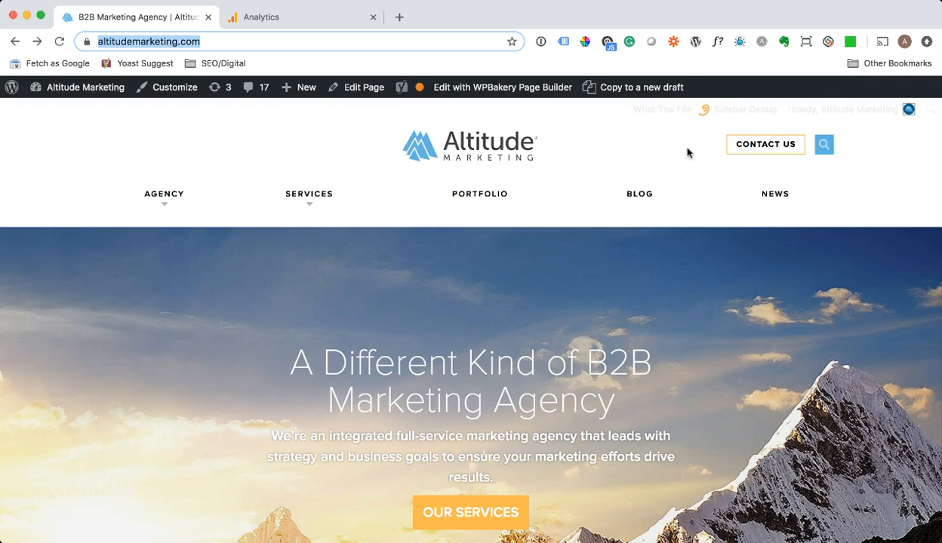
# Search the Altitude Marketing site for 'marketing', find '?s=' in the URL, and return to Analytics
pyautogui.write('marketing')
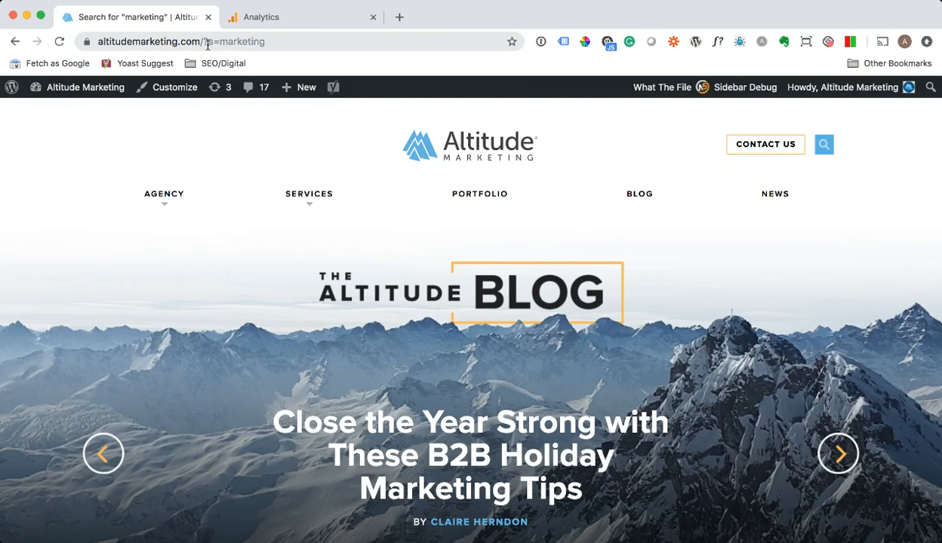
pyautogui.click(212, 41)
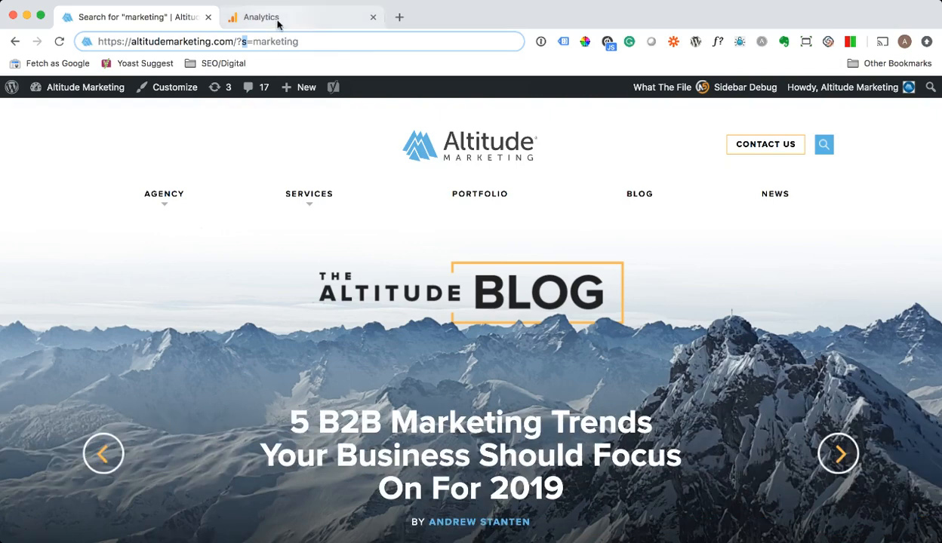
pyautogui.click(261, 16)
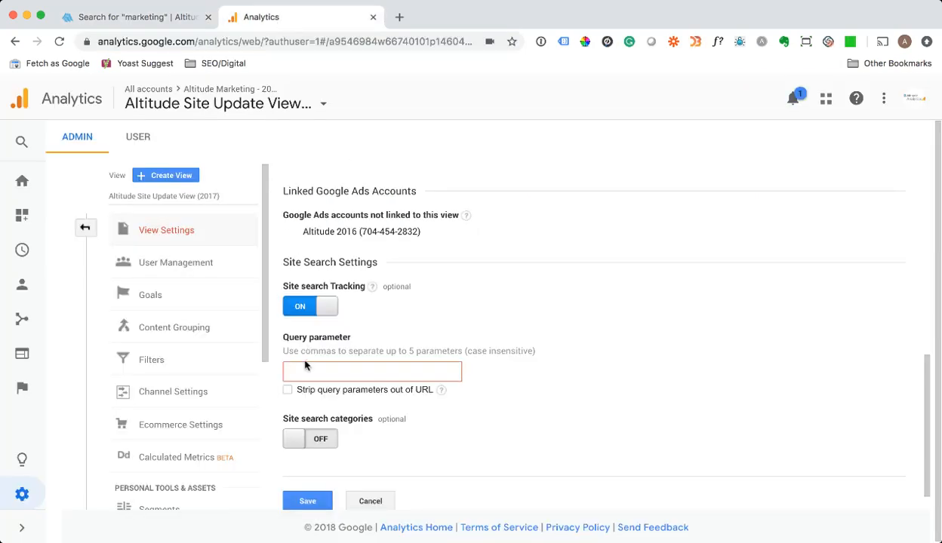
# Enter 's' as the query parameter and save the site search settings
pyautogui.write('s')
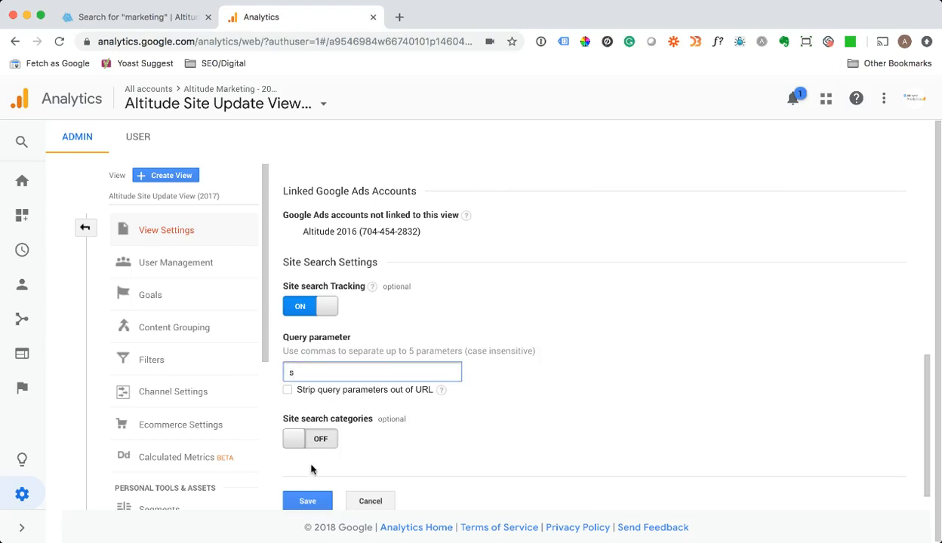
pyautogui.click(308, 500)
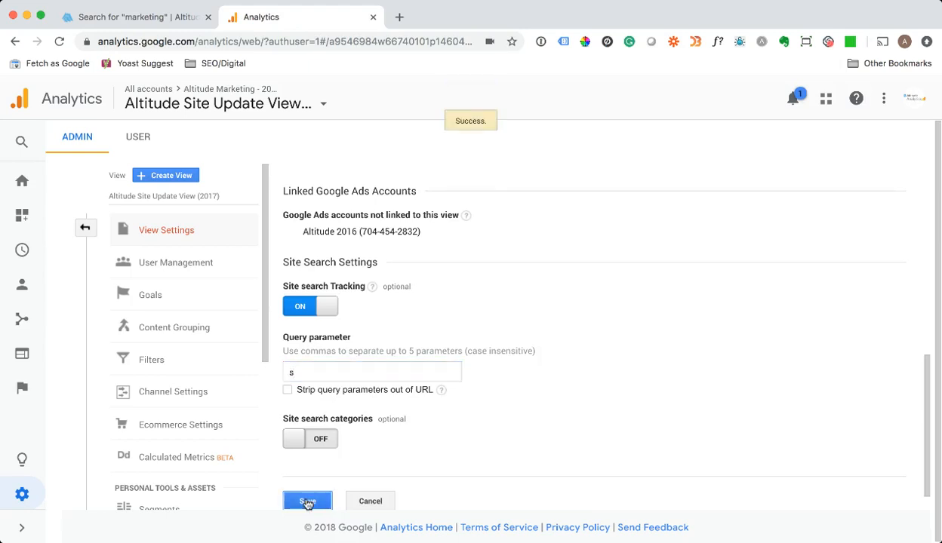